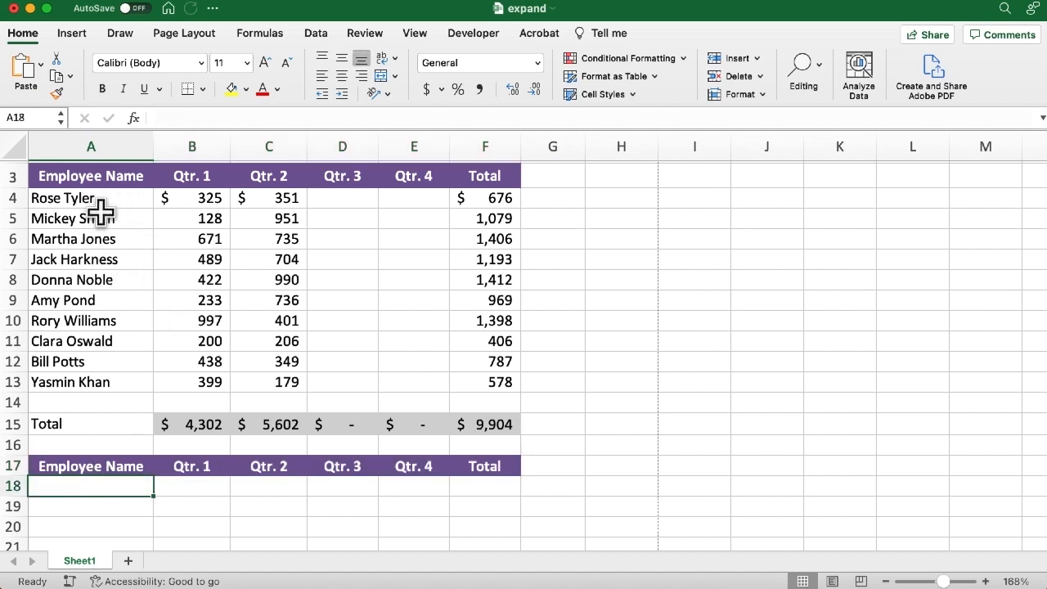
pyautogui.moveTo(115, 390)
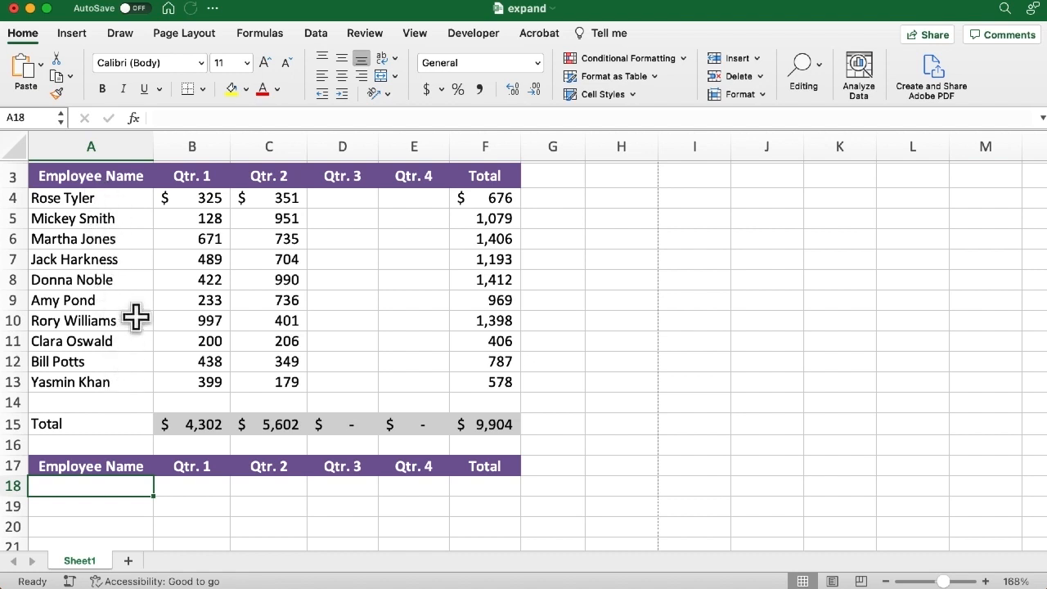
pyautogui.moveTo(338, 219)
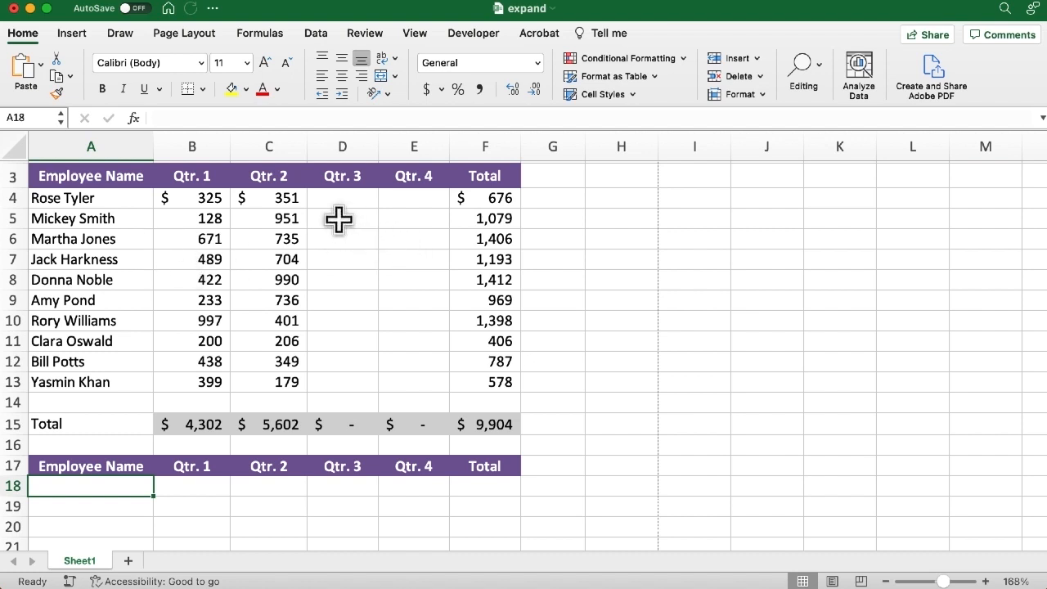
pyautogui.moveTo(373, 244)
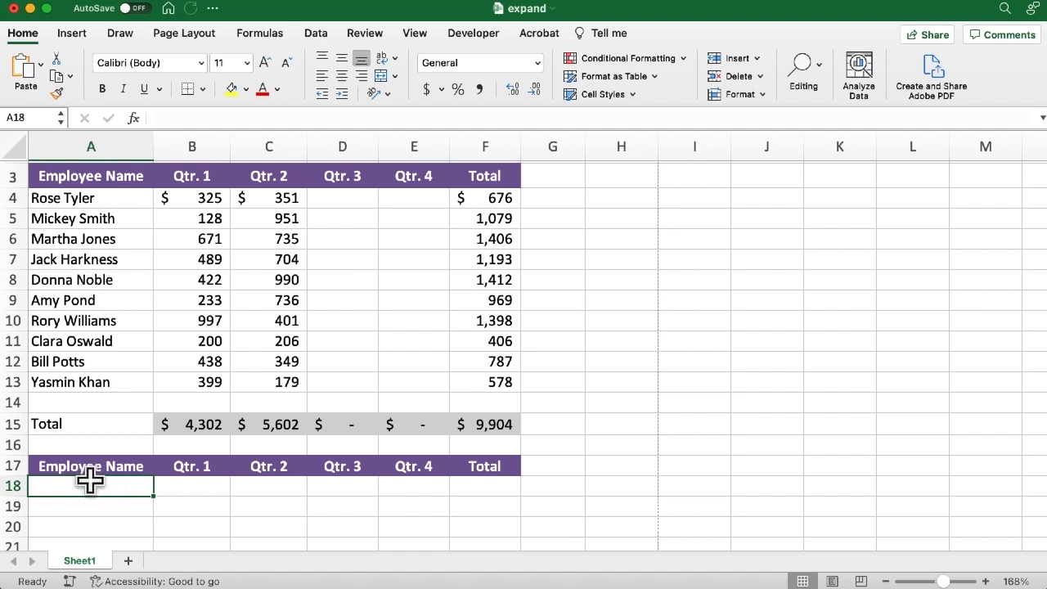
pyautogui.moveTo(614, 438)
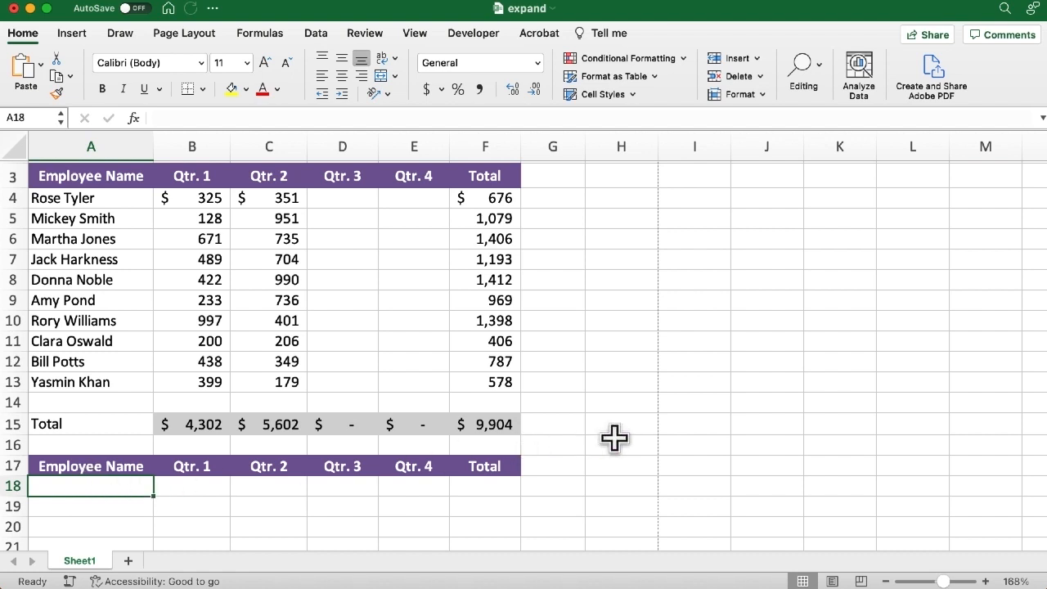
# - Enter =EXPAND(A4:C13,10,5) in A18 to build a 10-row, 5-column employee array
pyautogui.write('=')
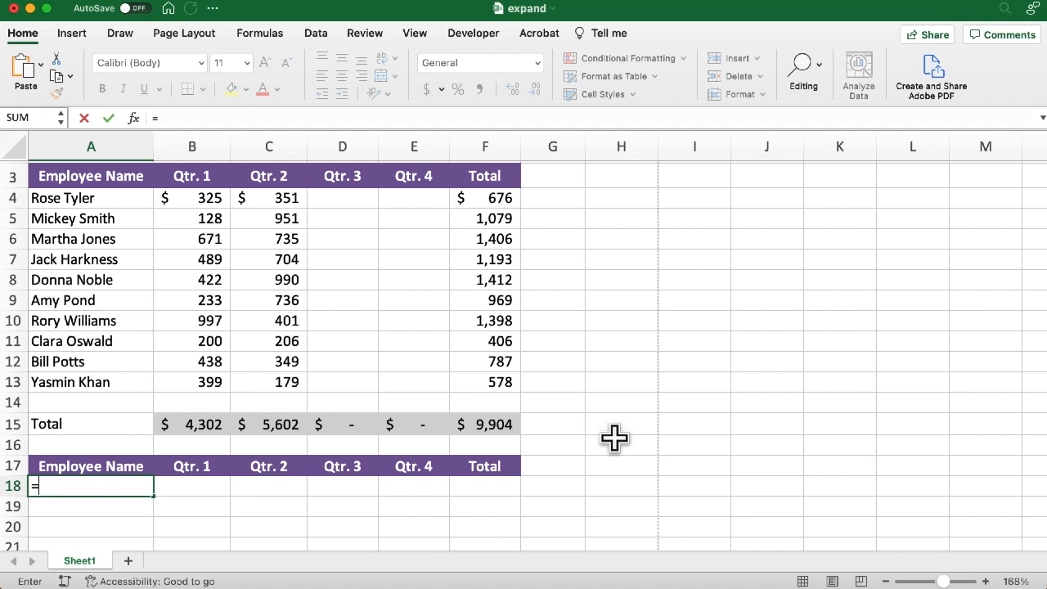
pyautogui.write('exp')
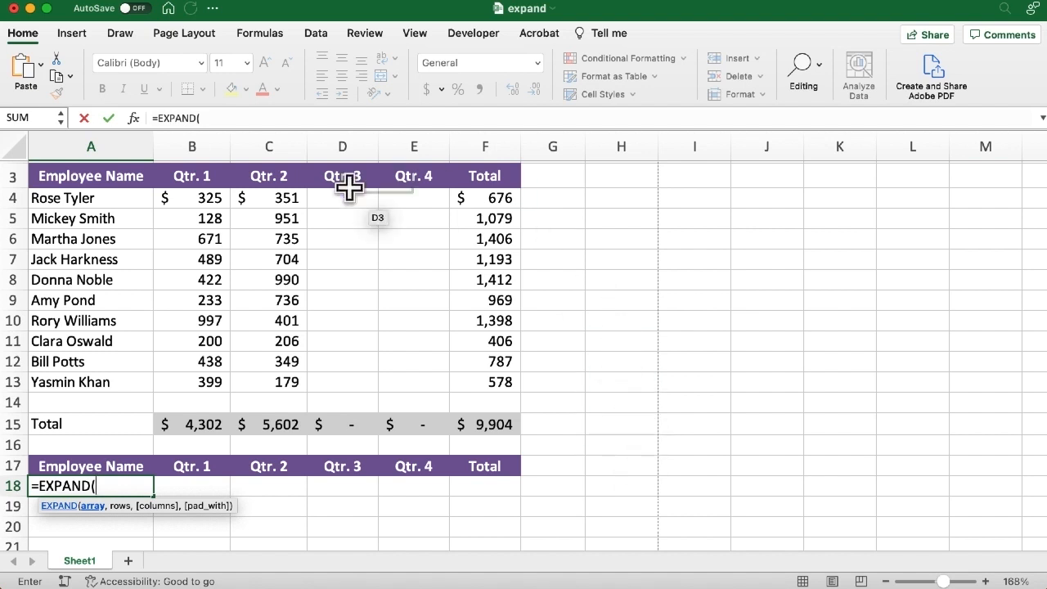
pyautogui.moveTo(91, 197); pyautogui.dragTo(269, 341)
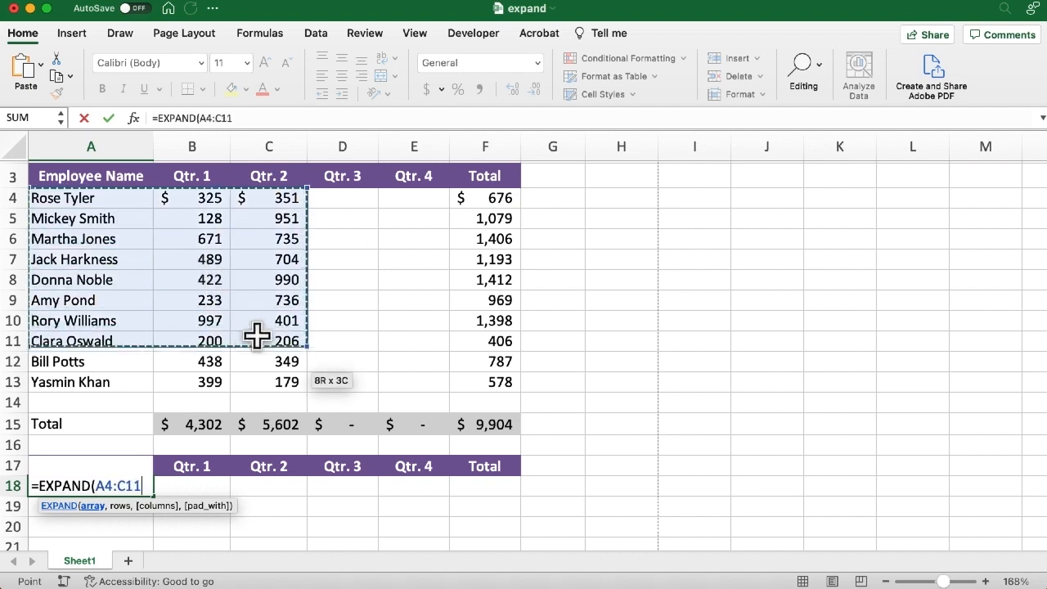
pyautogui.moveTo(256, 336); pyautogui.dragTo(270, 378)
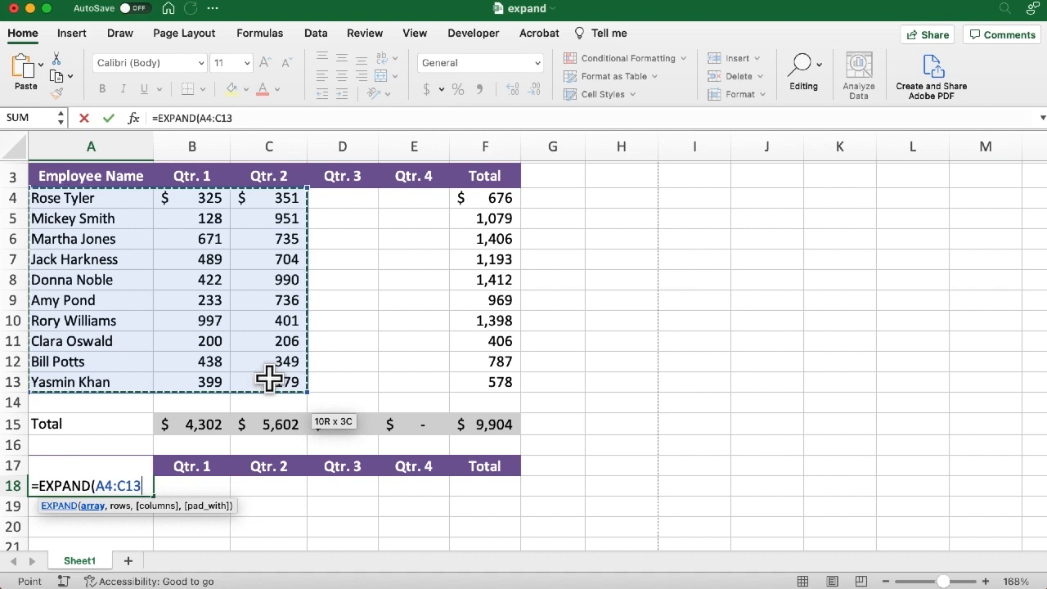
pyautogui.write(',')
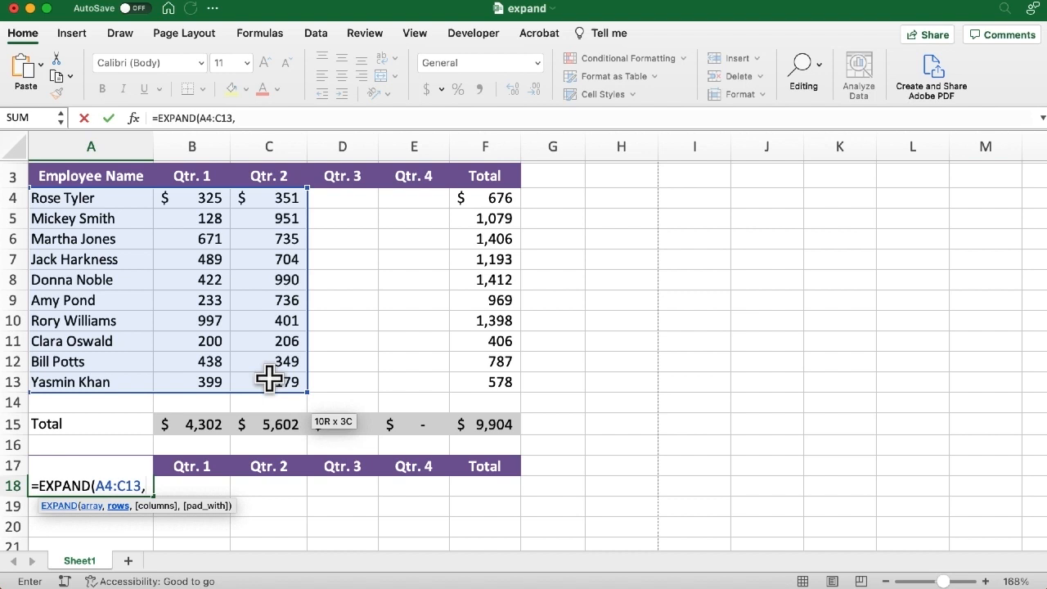
pyautogui.write('10')
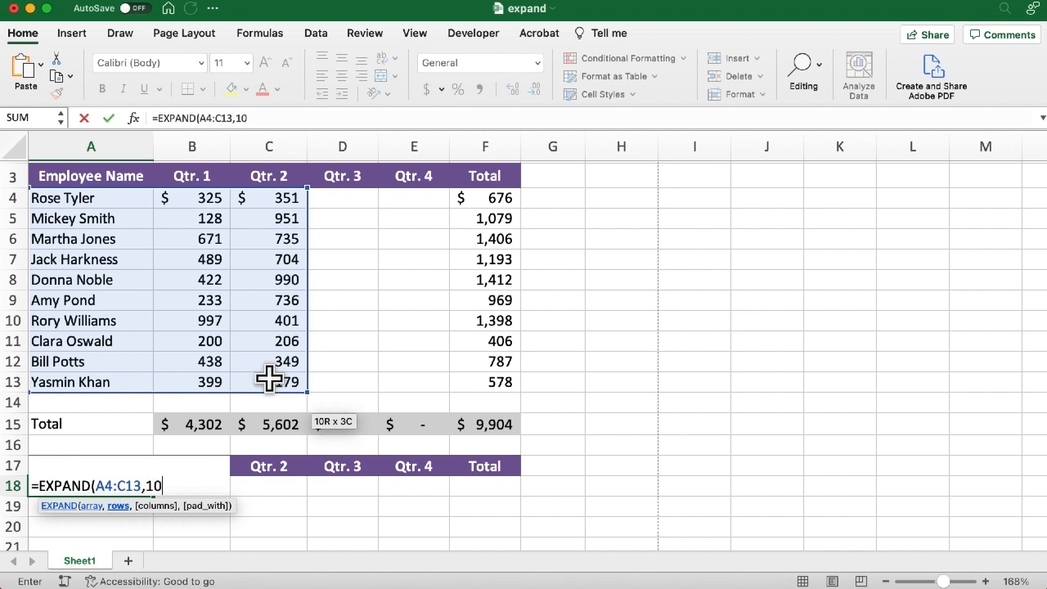
pyautogui.write(',')
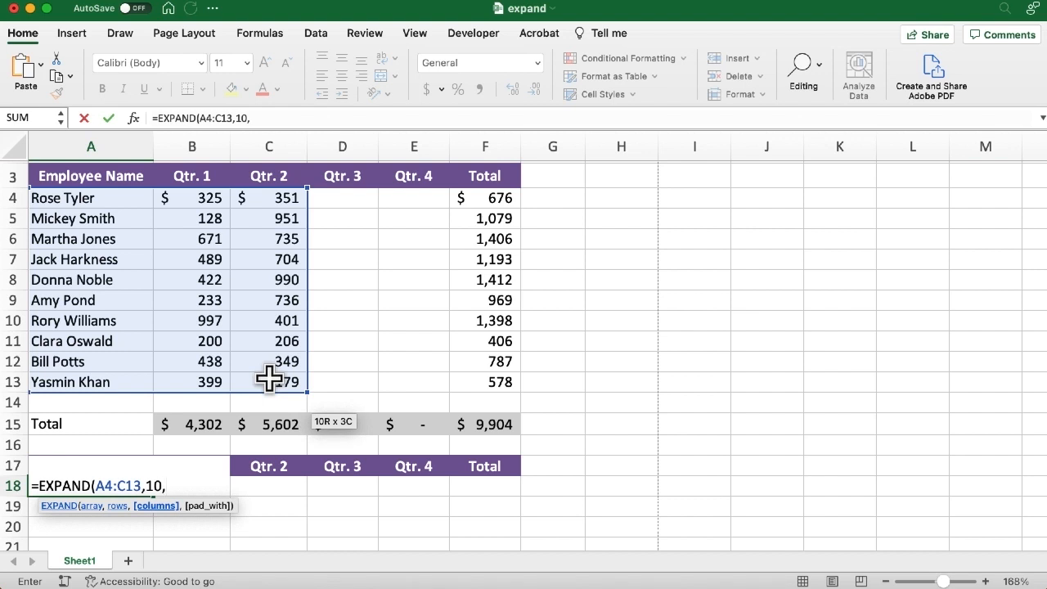
pyautogui.write('5')
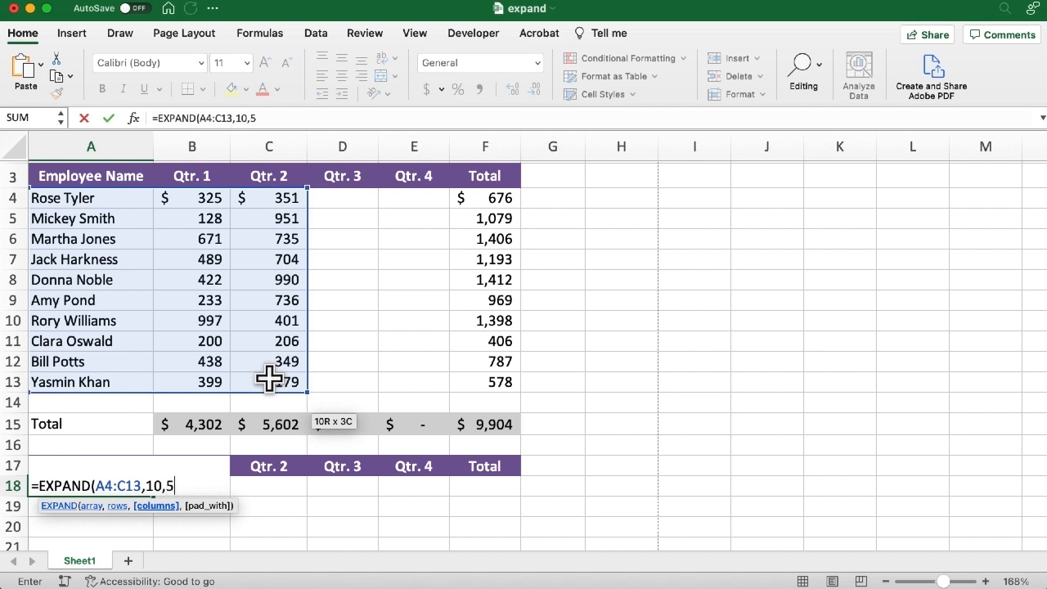
pyautogui.write(')')
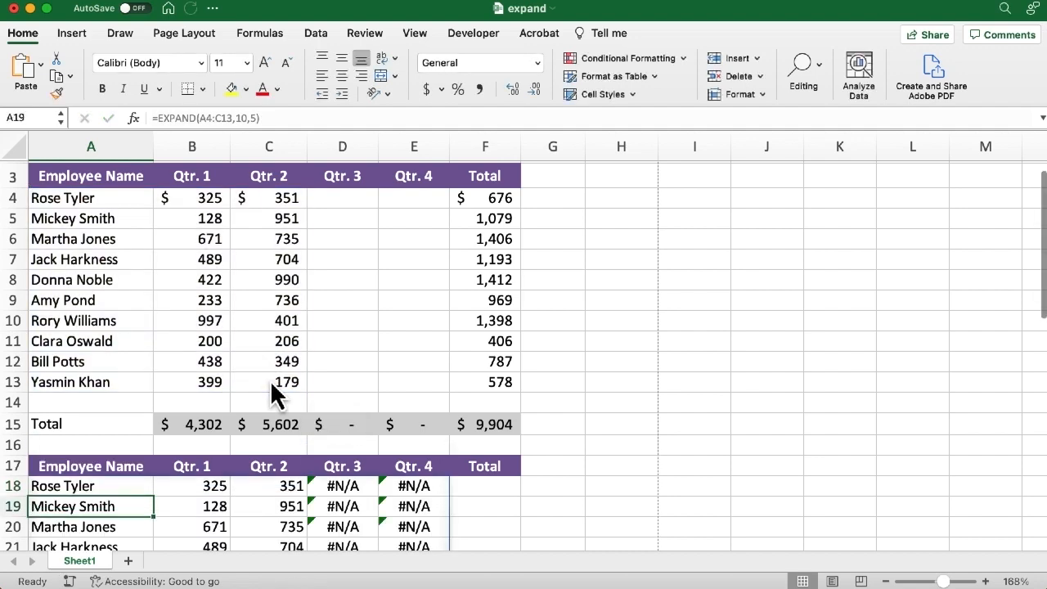
# - Scroll down to view all ten spilled rows 18–27 with #N/A in Qtr. 3–4
pyautogui.scroll(-3)
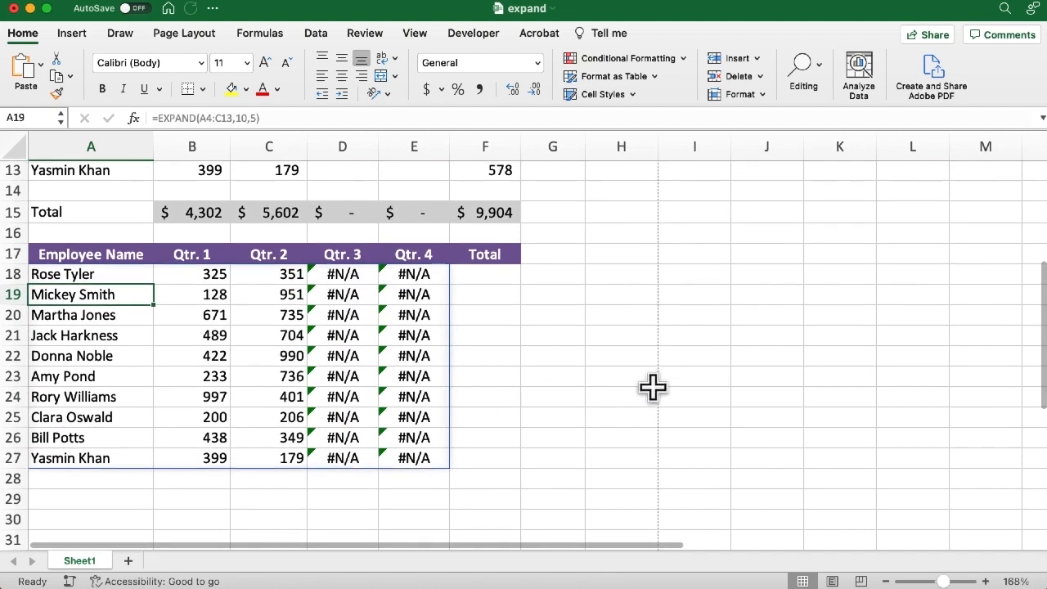
pyautogui.moveTo(97, 294)
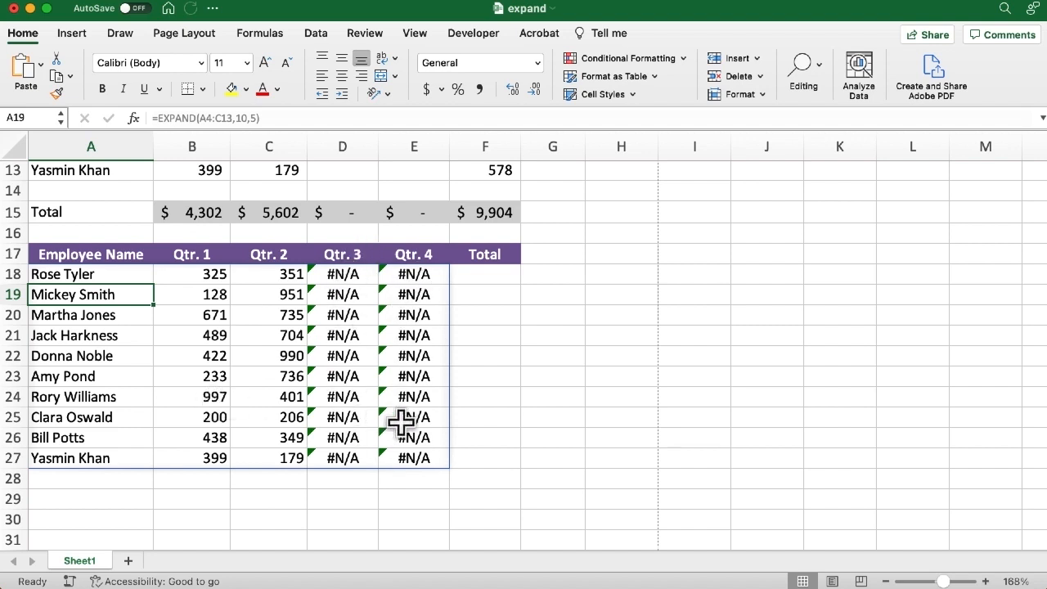
pyautogui.moveTo(348, 283)
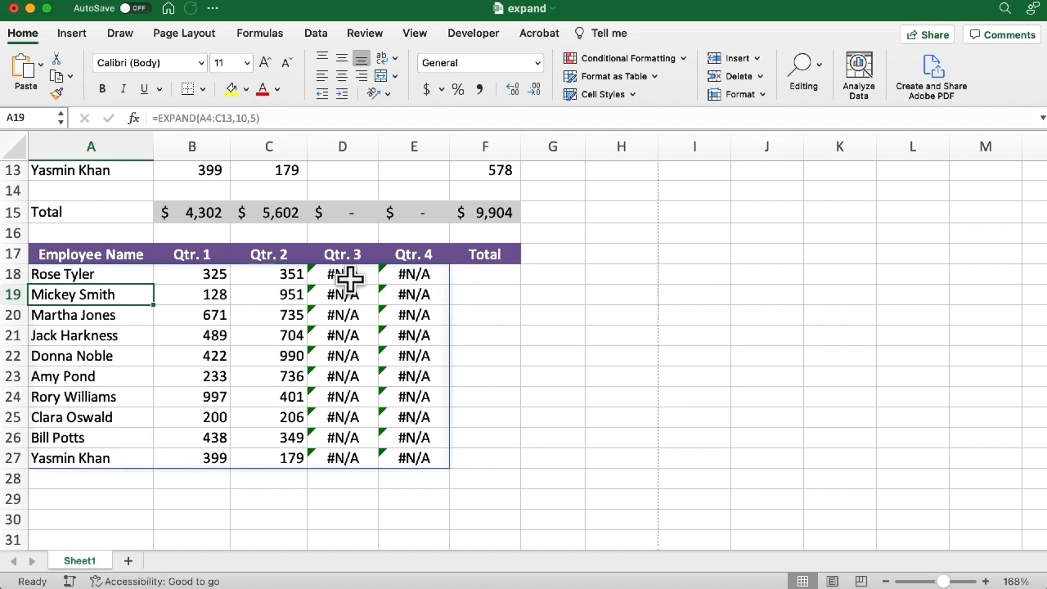
pyautogui.moveTo(355, 296)
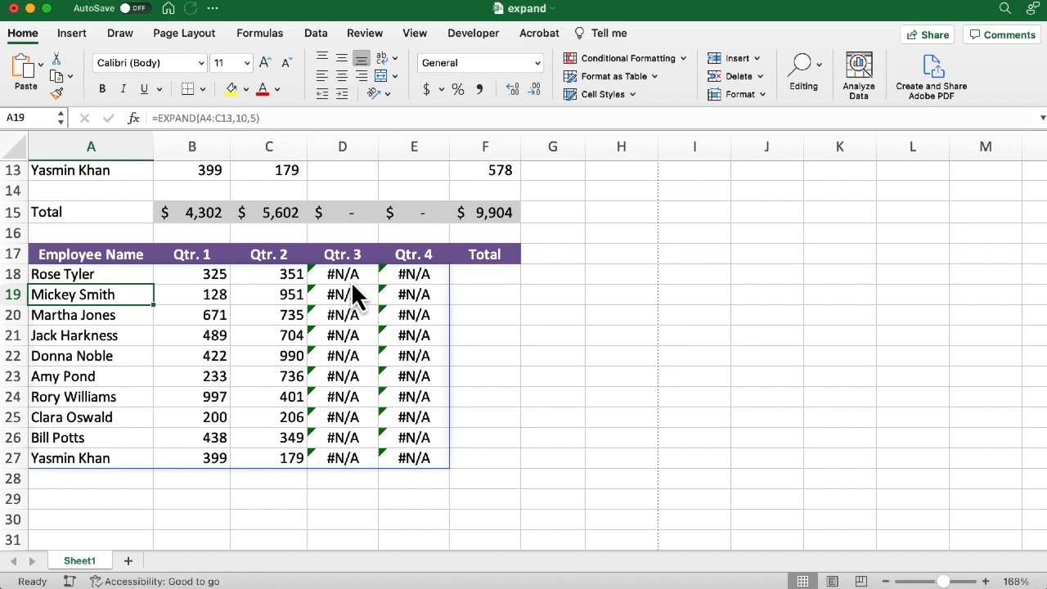
pyautogui.moveTo(447, 457)
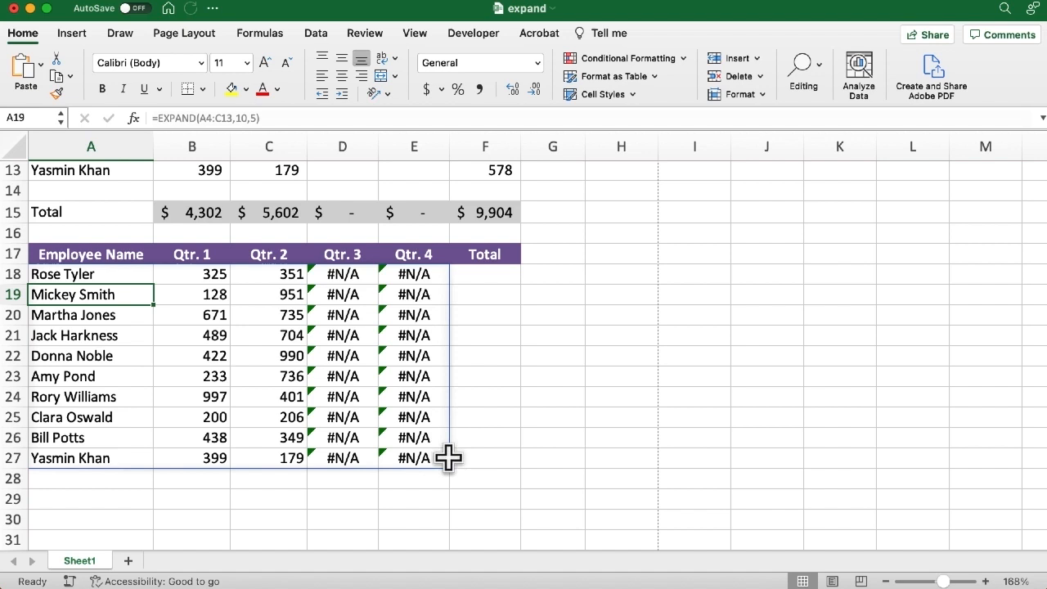
pyautogui.moveTo(145, 299)
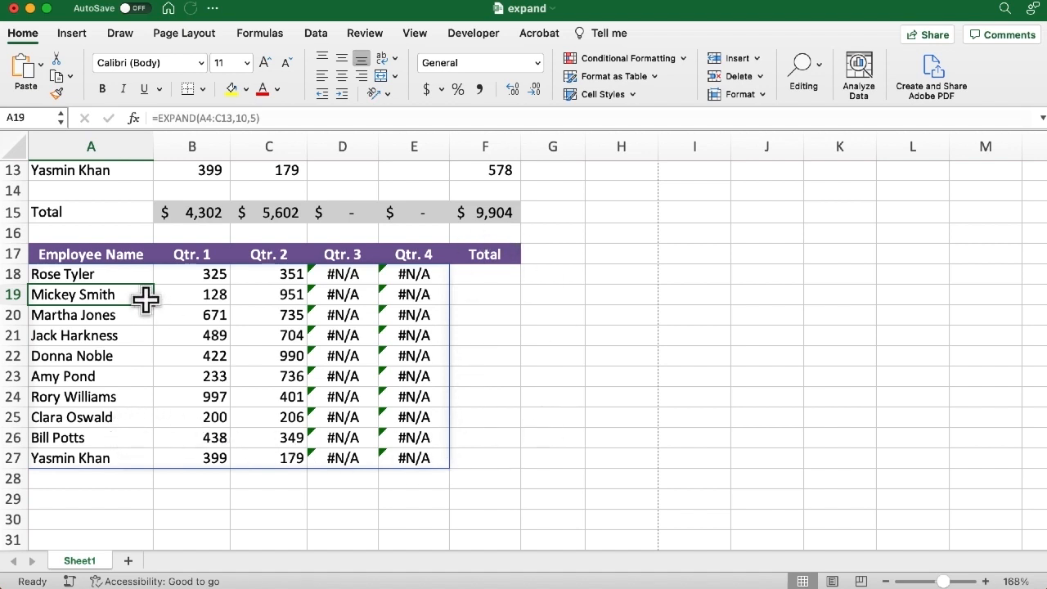
pyautogui.click(90, 274)
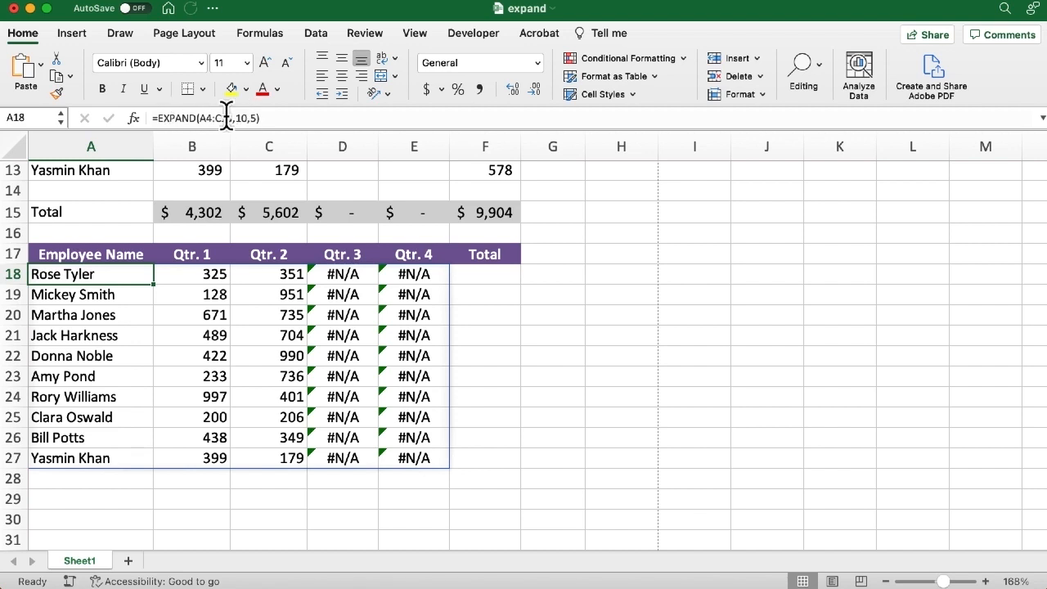
pyautogui.click(192, 355)
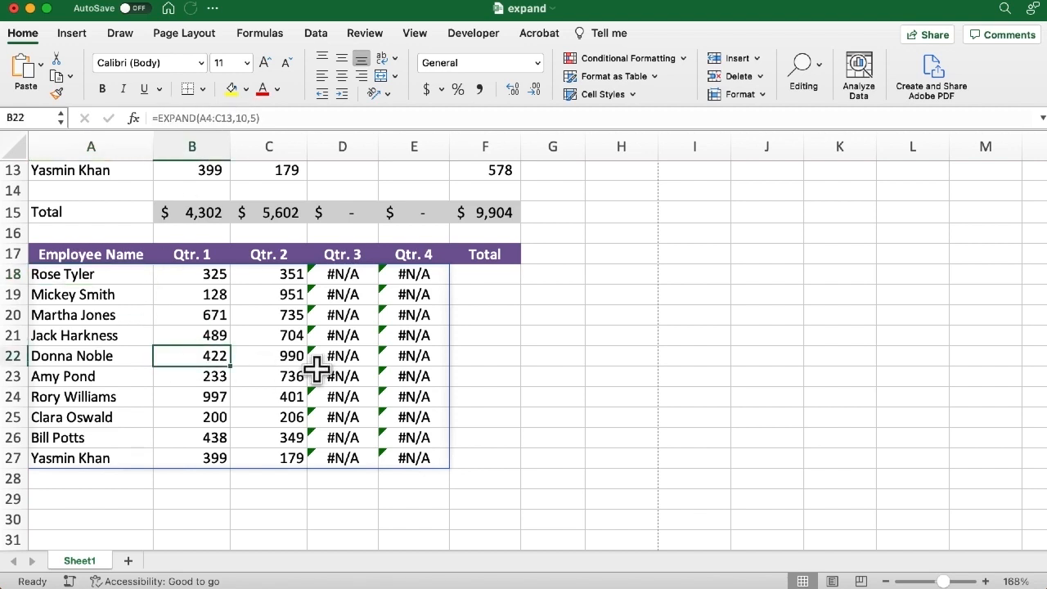
pyautogui.moveTo(208, 127)
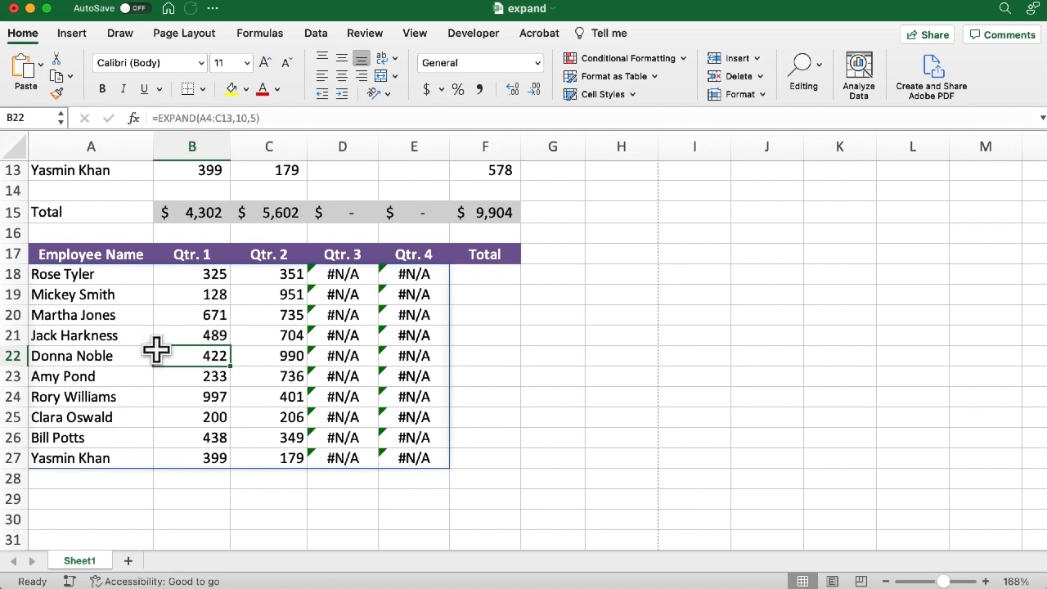
pyautogui.click(91, 274)
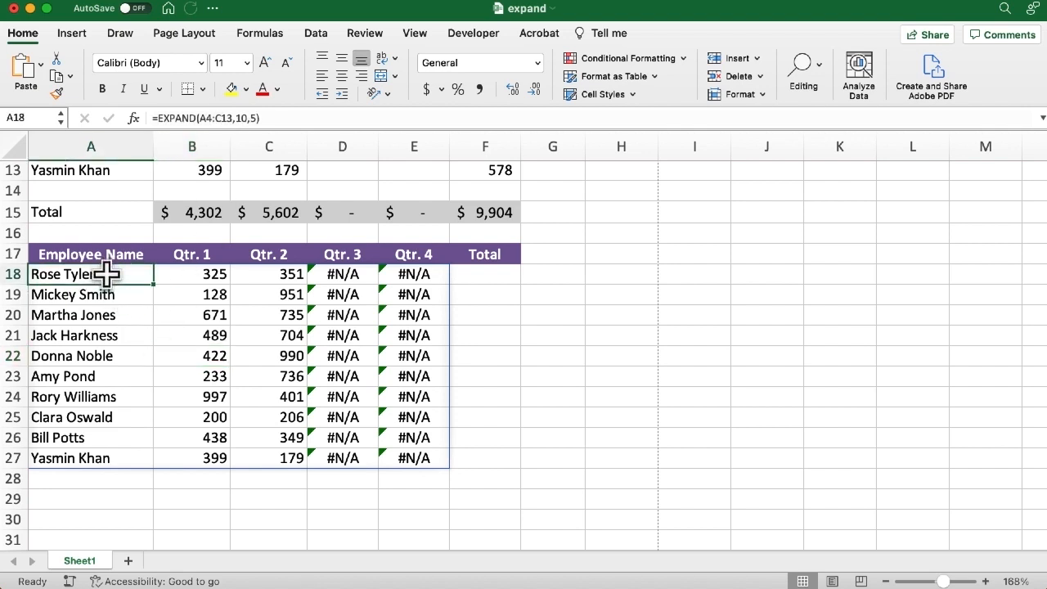
# - Edit the A18 formula to =EXPAND(A4:C13,10,5,"TBD") so padding reads TBD
pyautogui.doubleClick(91, 274)
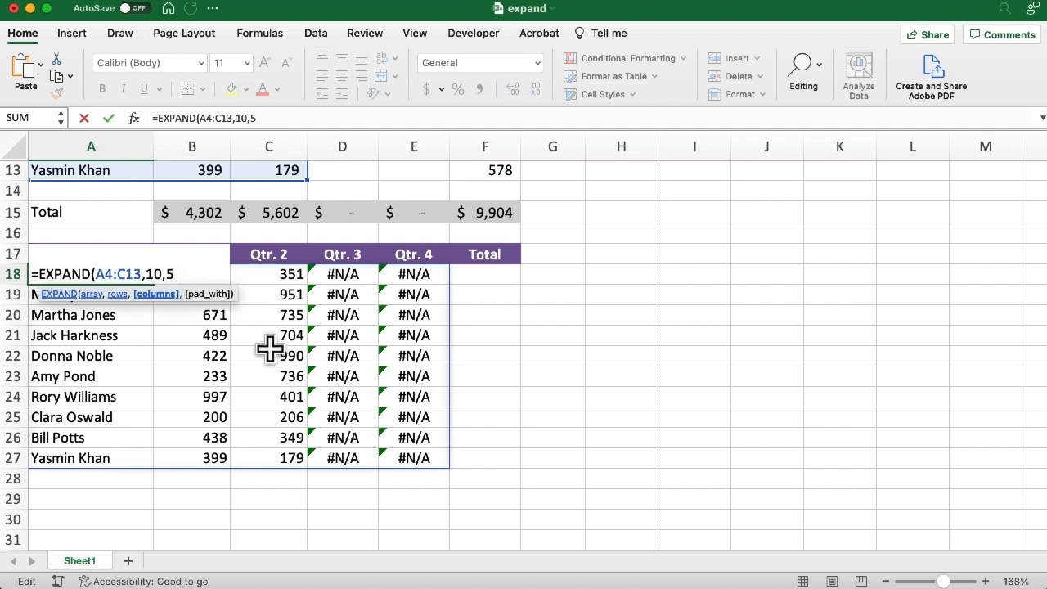
pyautogui.write(',')
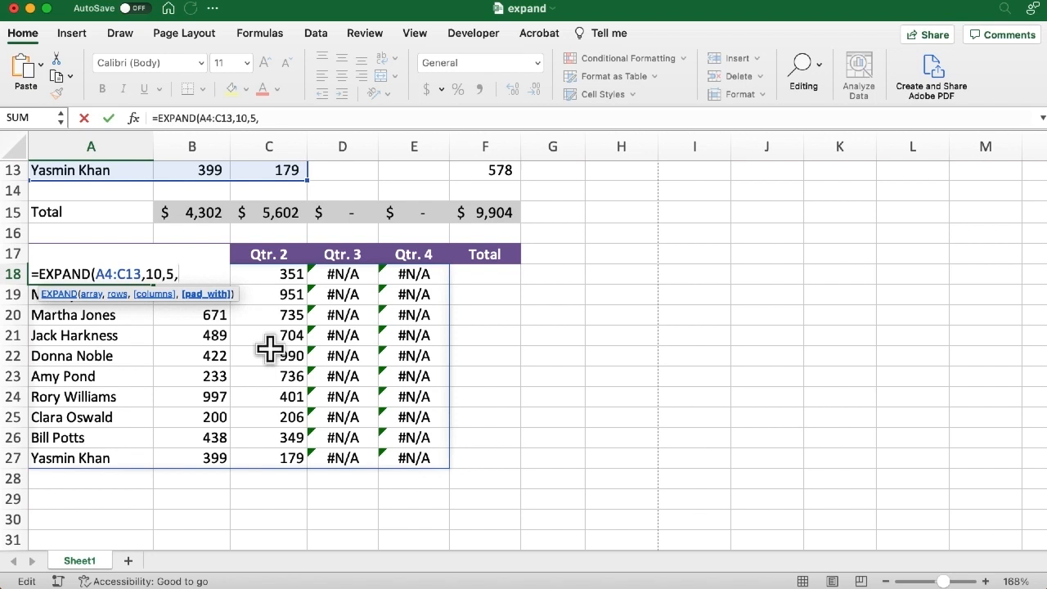
pyautogui.write('"')
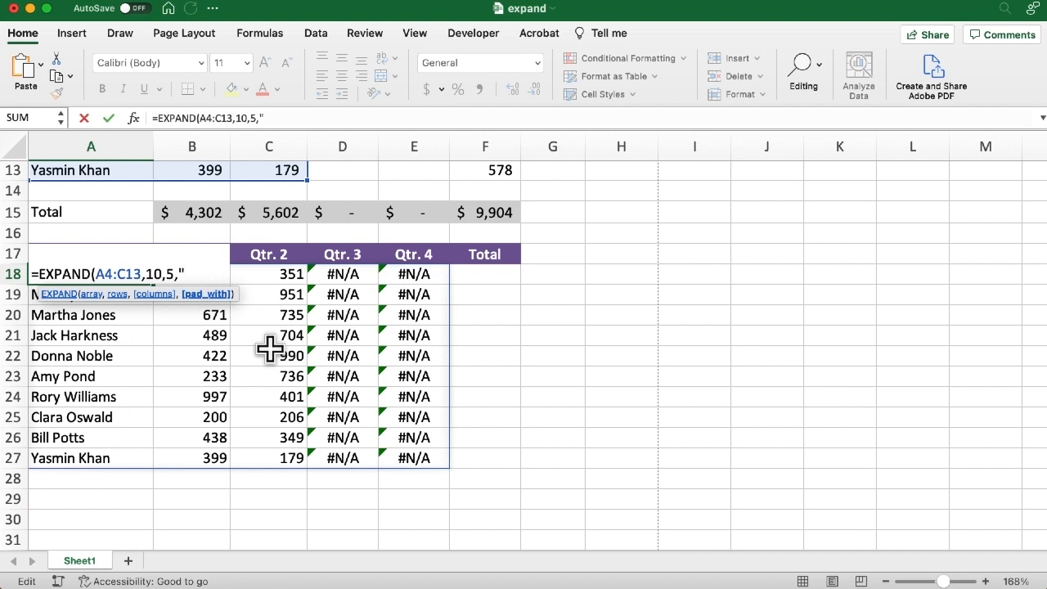
pyautogui.write('T')
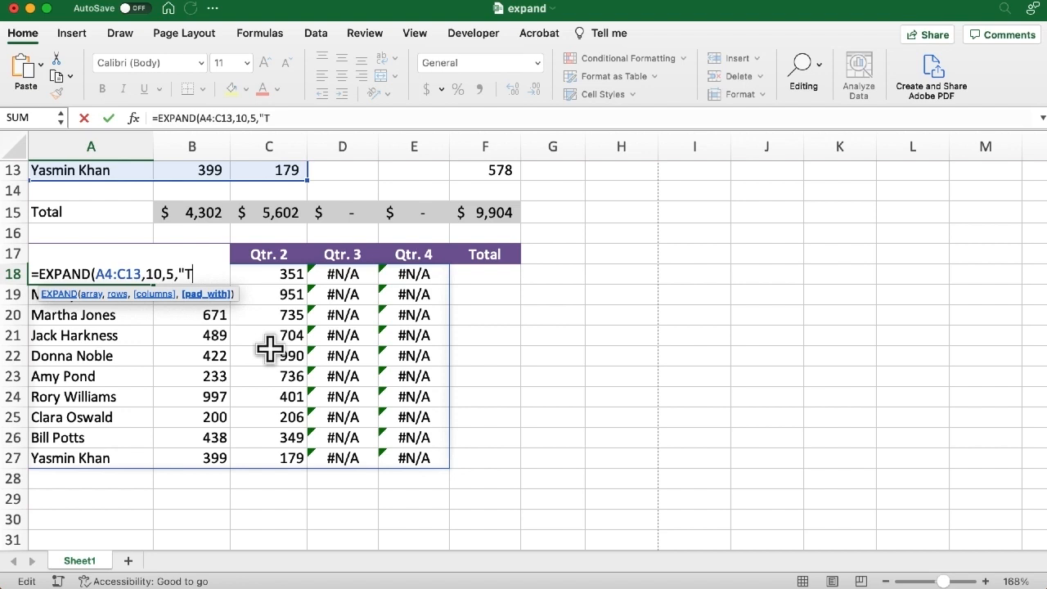
pyautogui.write('BD')
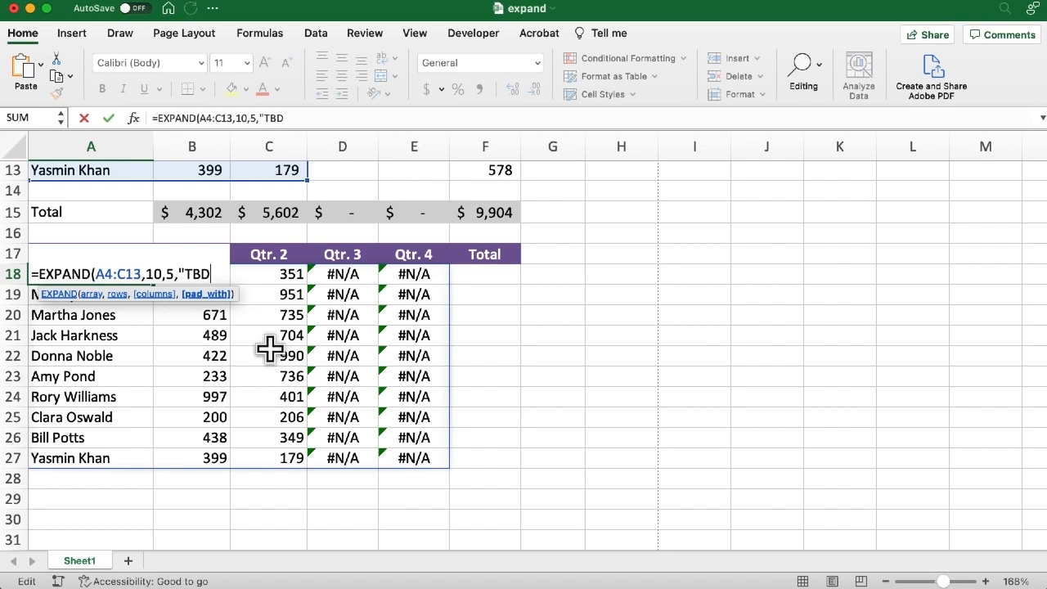
pyautogui.write('"')
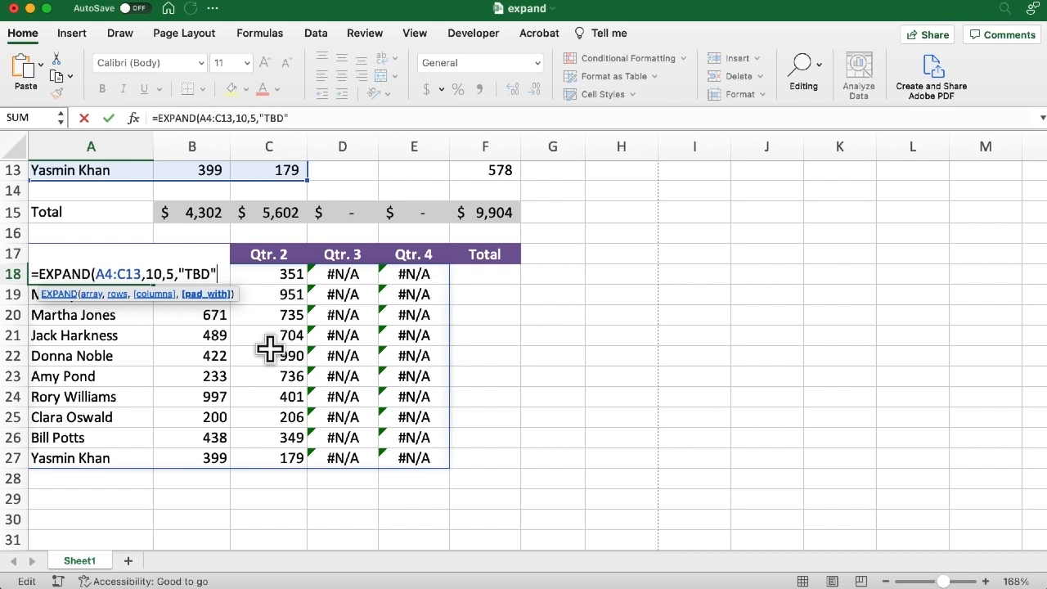
pyautogui.write(')')
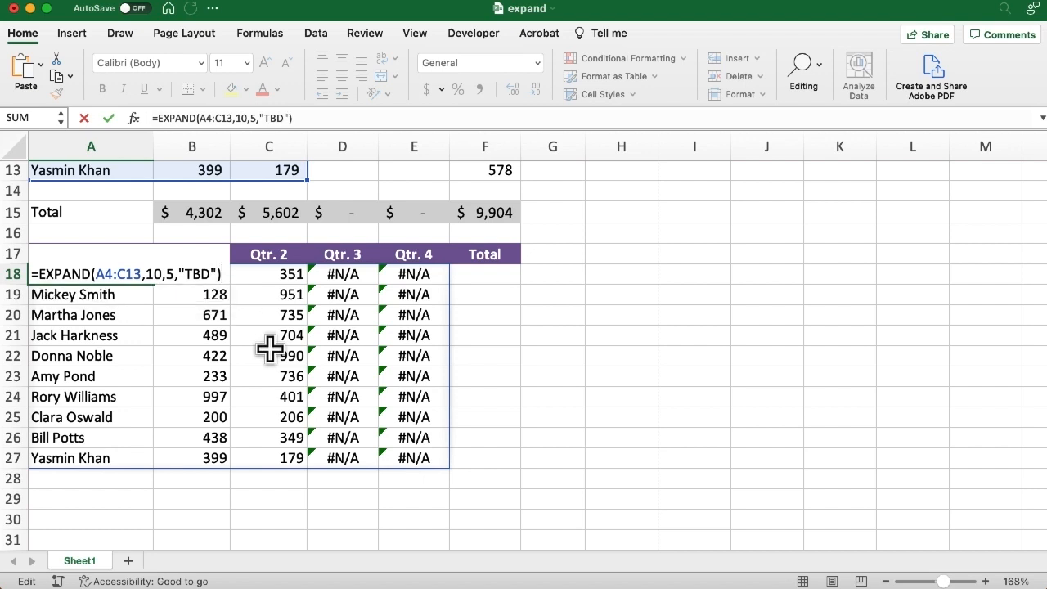
pyautogui.press('Return')
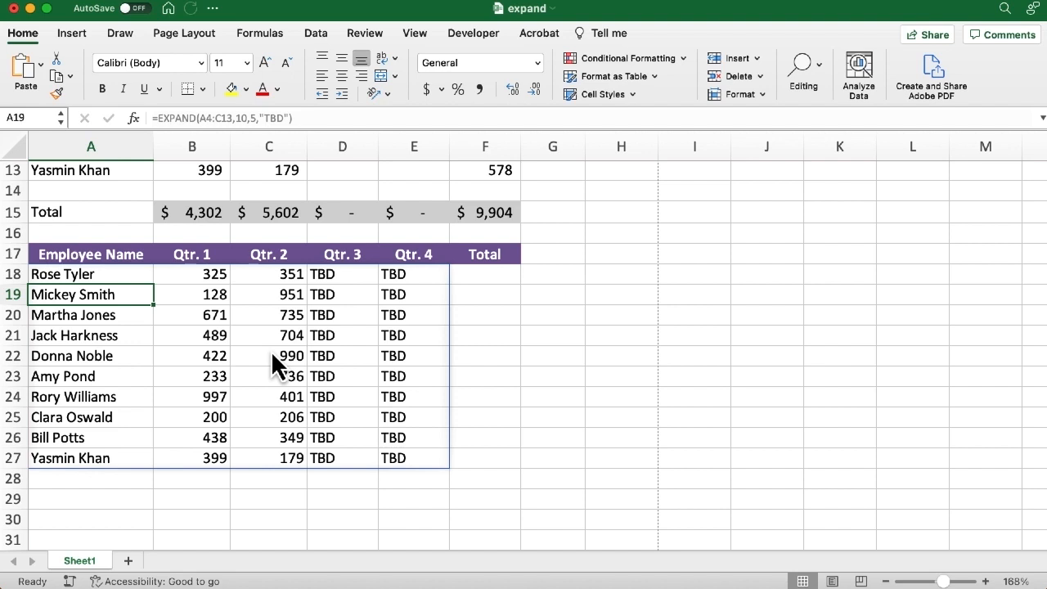
# - Enter 400 as Rose Tyler's Qtr. 1 value in B4 and check the spilled copy
pyautogui.scroll(3)
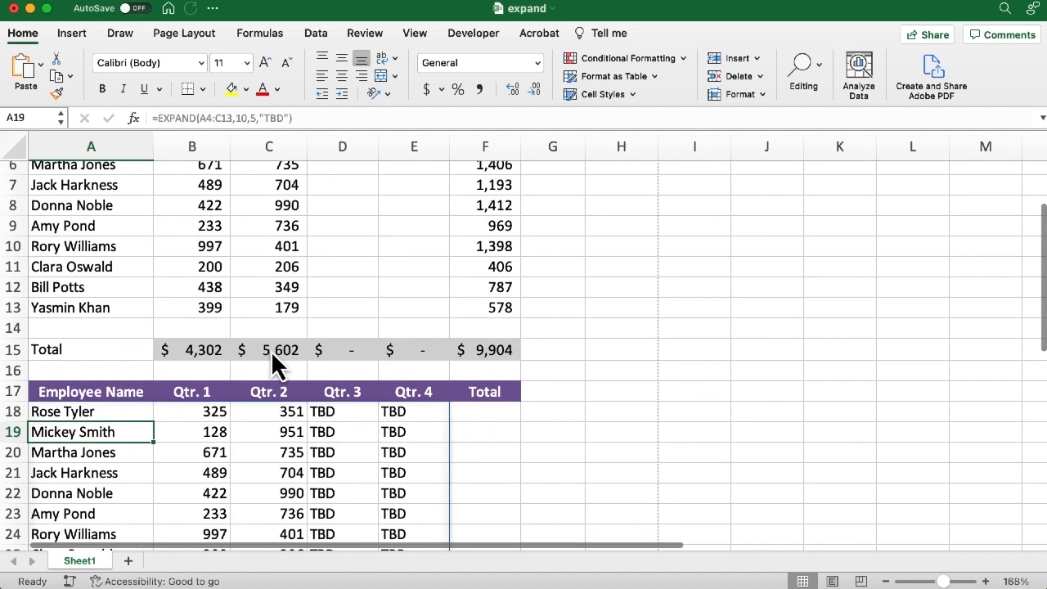
pyautogui.scroll(3)
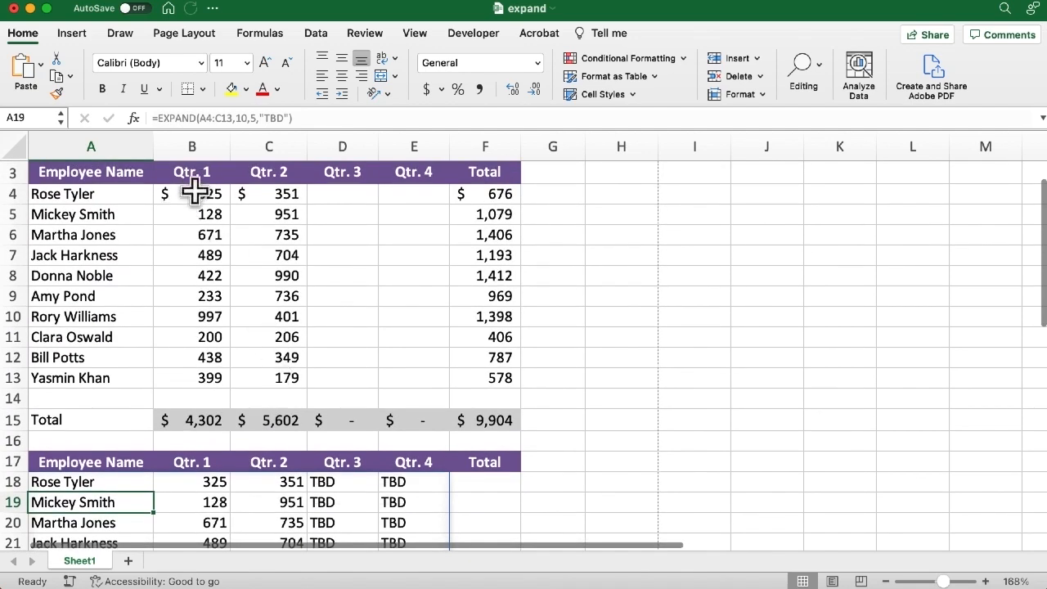
pyautogui.click(192, 194)
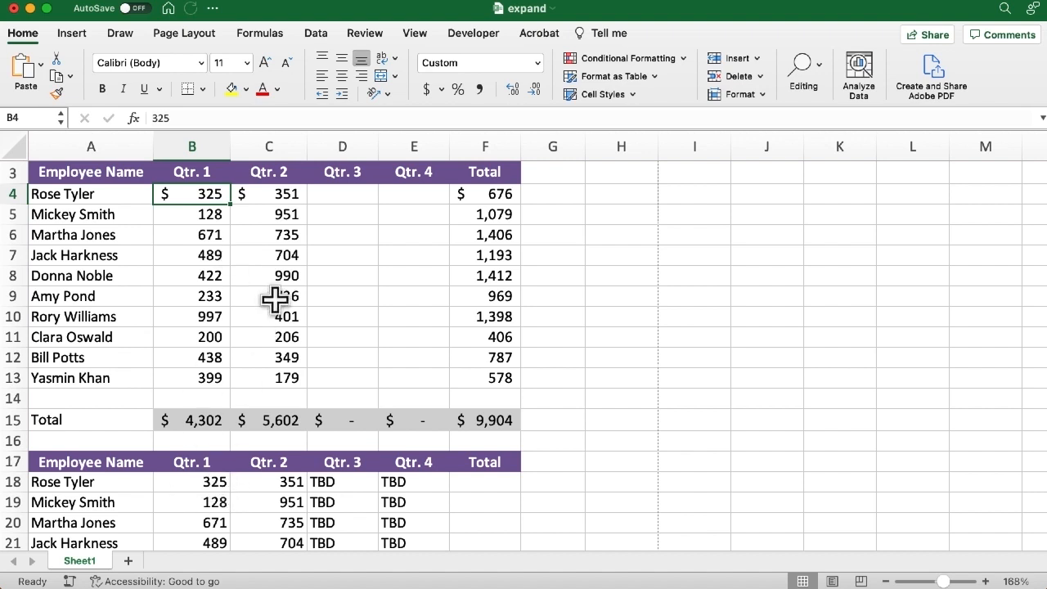
pyautogui.write('400')
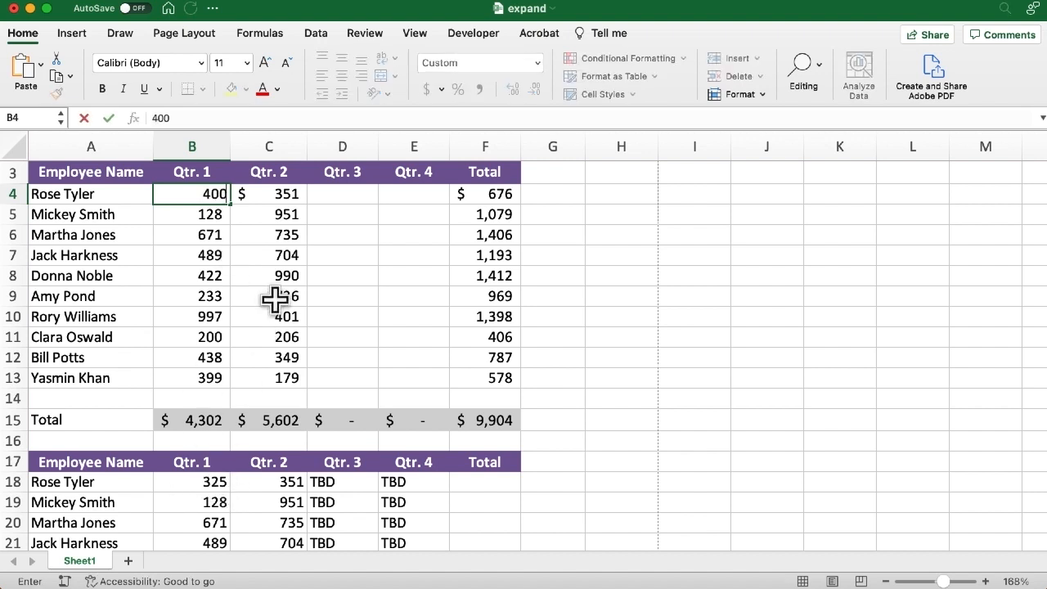
pyautogui.press('Return')
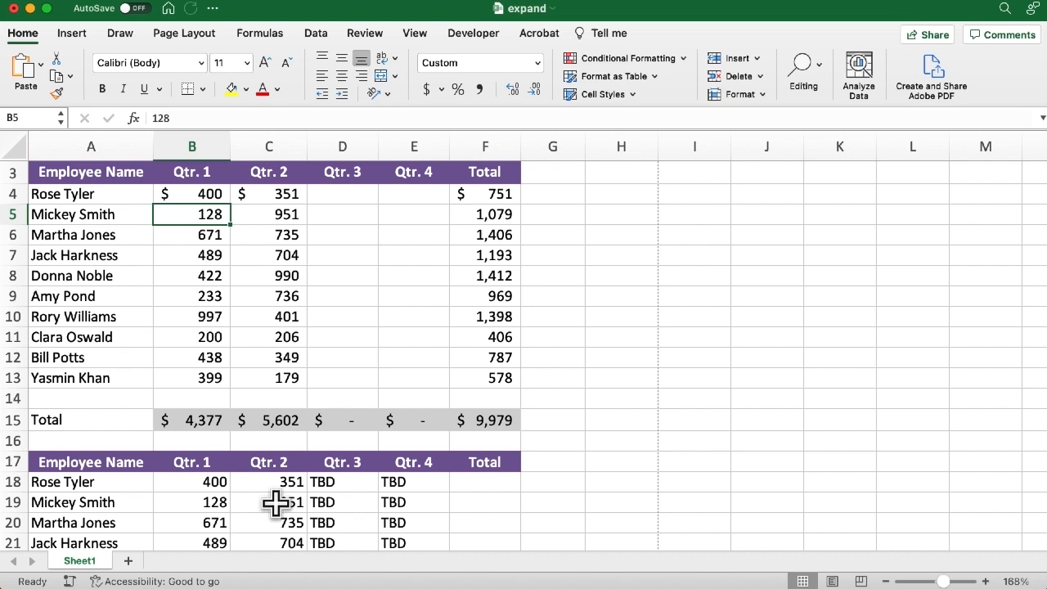
pyautogui.scroll(-3)
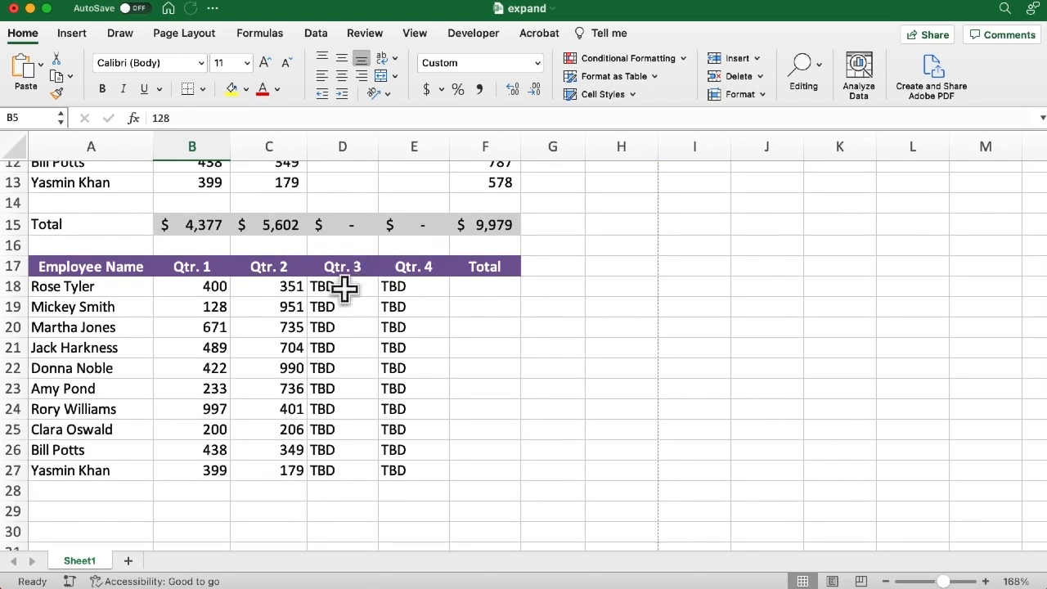
# - Center-align the TBD cells in D18:E27 and deselect to view them
pyautogui.click(342, 286)
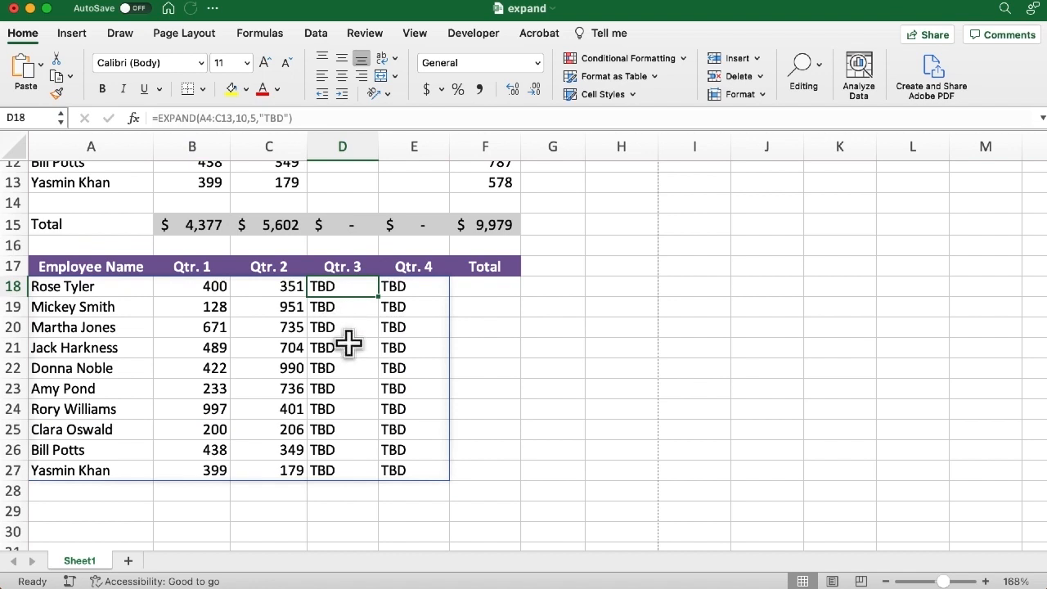
pyautogui.moveTo(342, 286)
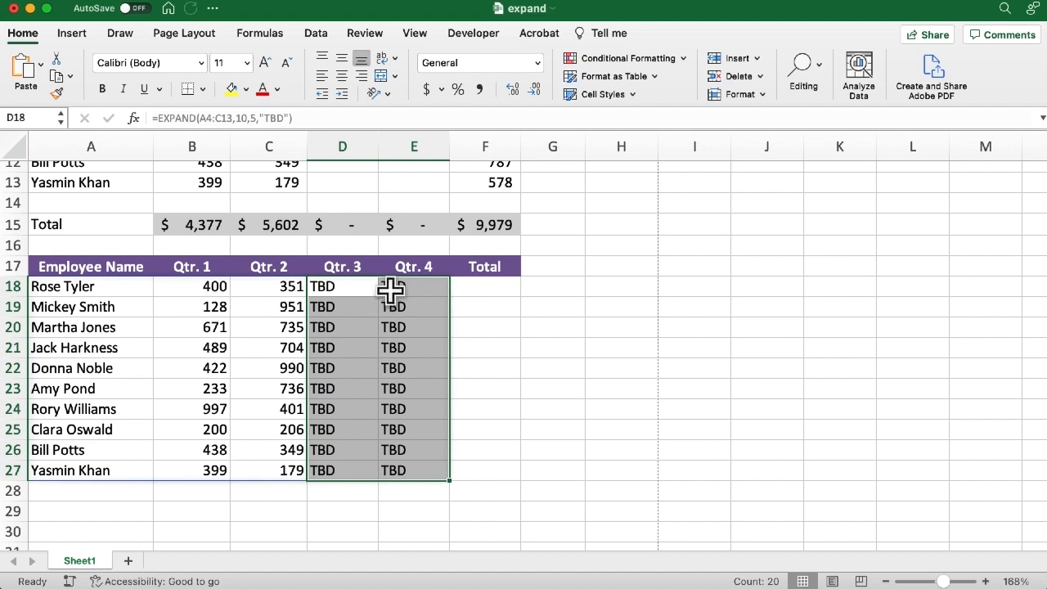
pyautogui.moveTo(341, 62)
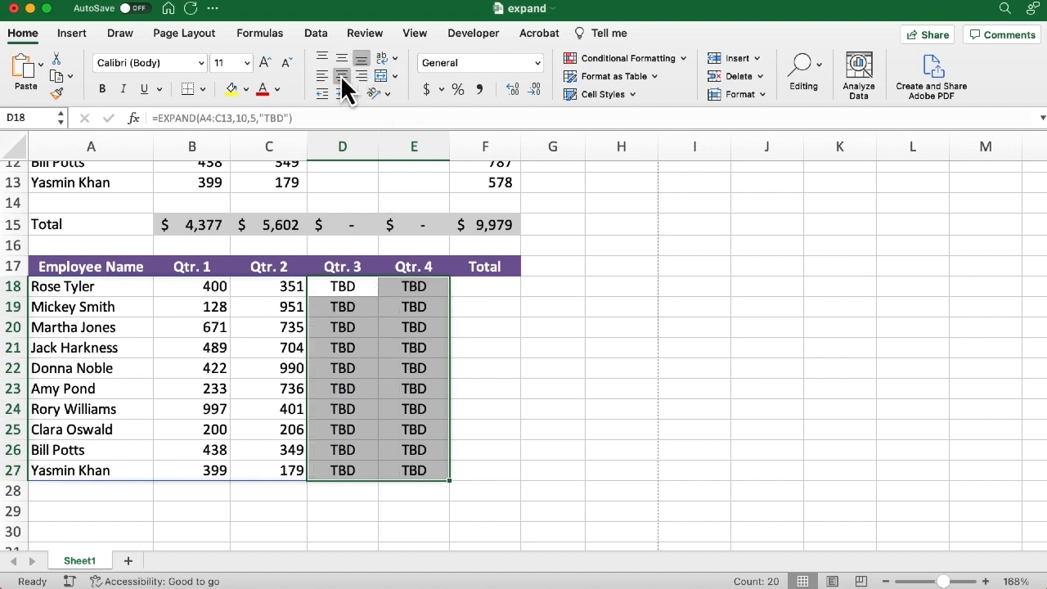
pyautogui.click(413, 285)
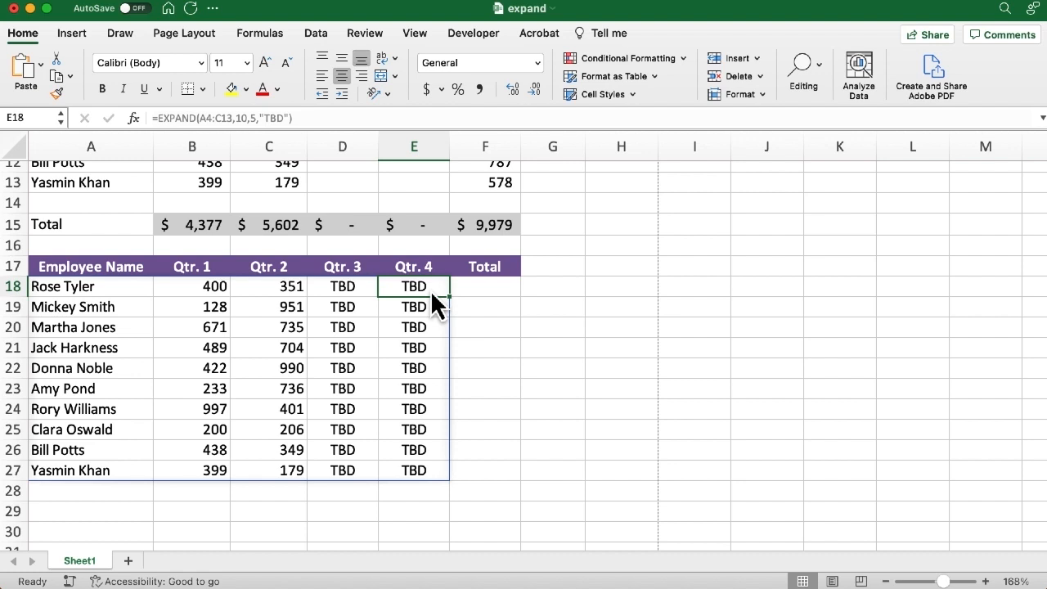
pyautogui.click(342, 285)
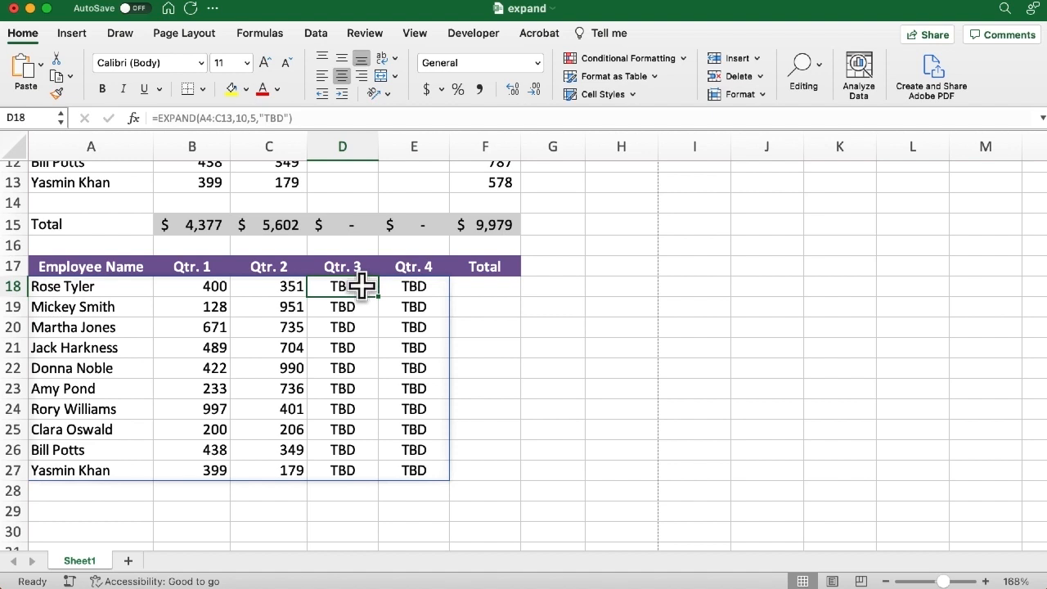
pyautogui.moveTo(550, 319)
pyautogui.write('=')
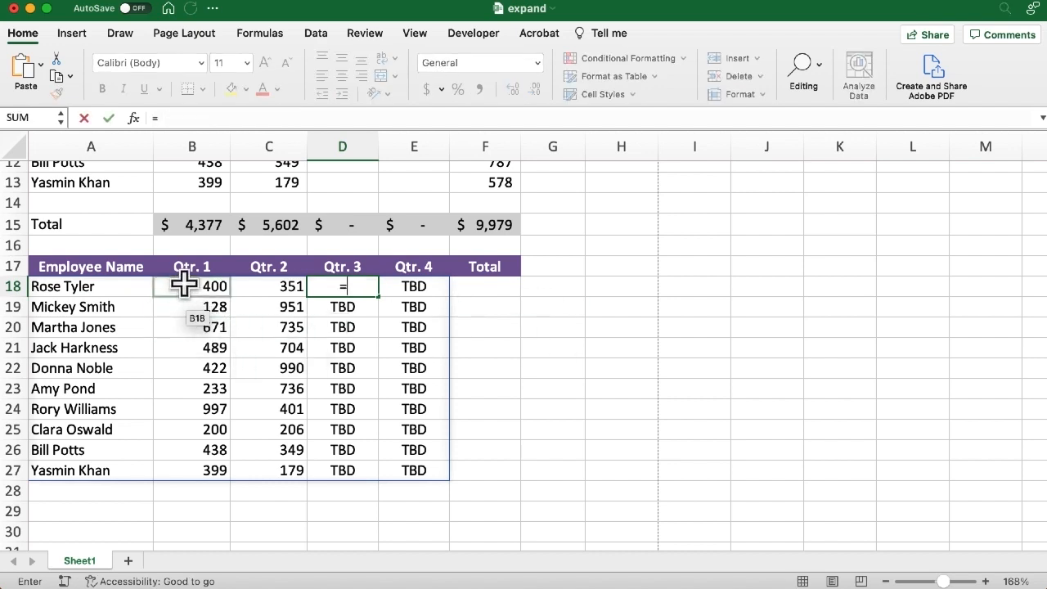
# - Enter =B18*1.05 in D18, triggering #SPILL! in A18, then reselect D18
pyautogui.click(192, 286)
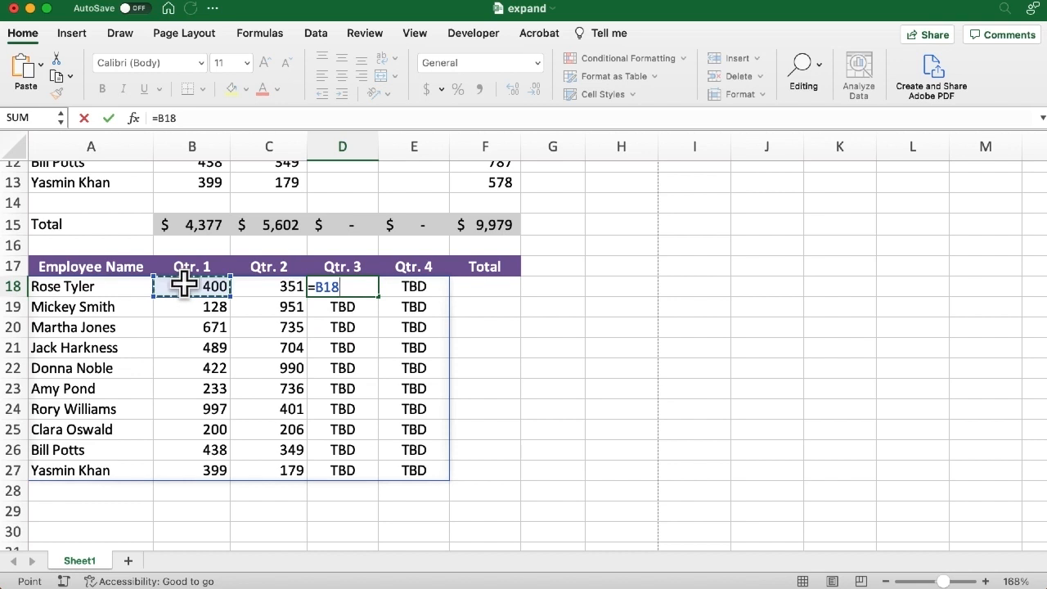
pyautogui.write('*')
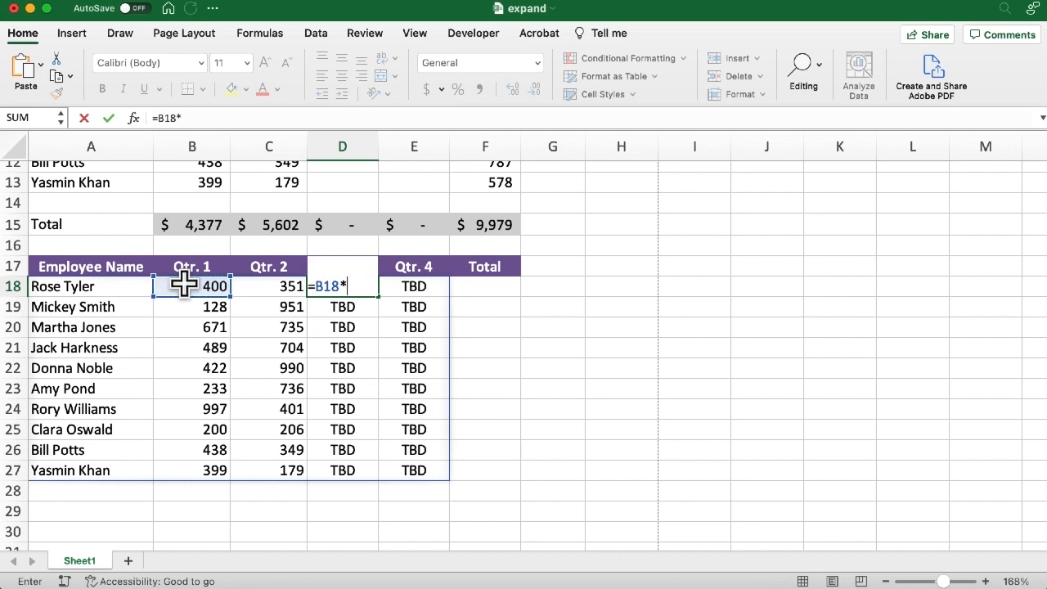
pyautogui.write('1.0')
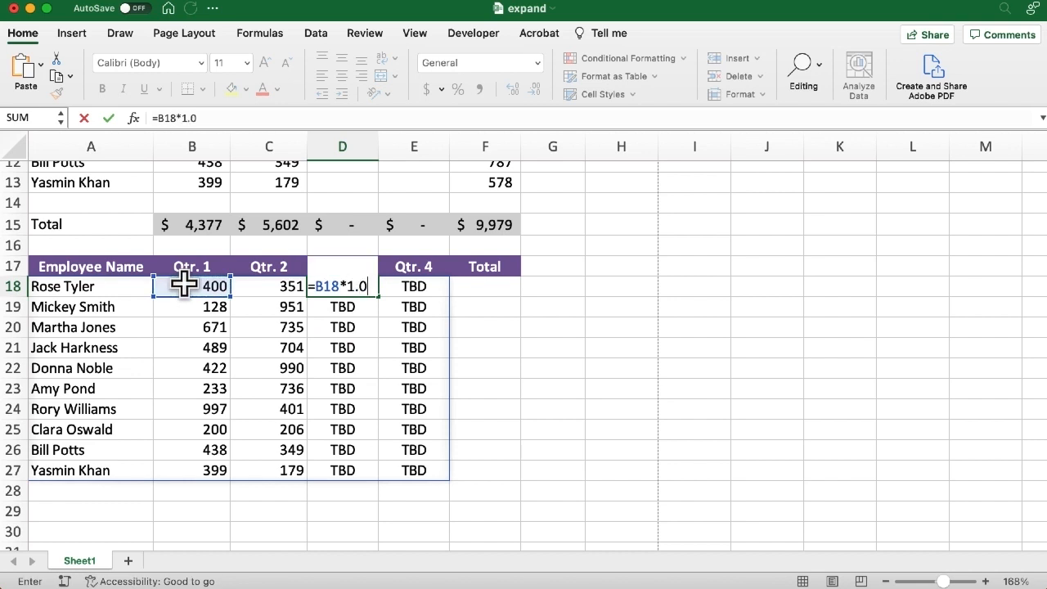
pyautogui.write('5')
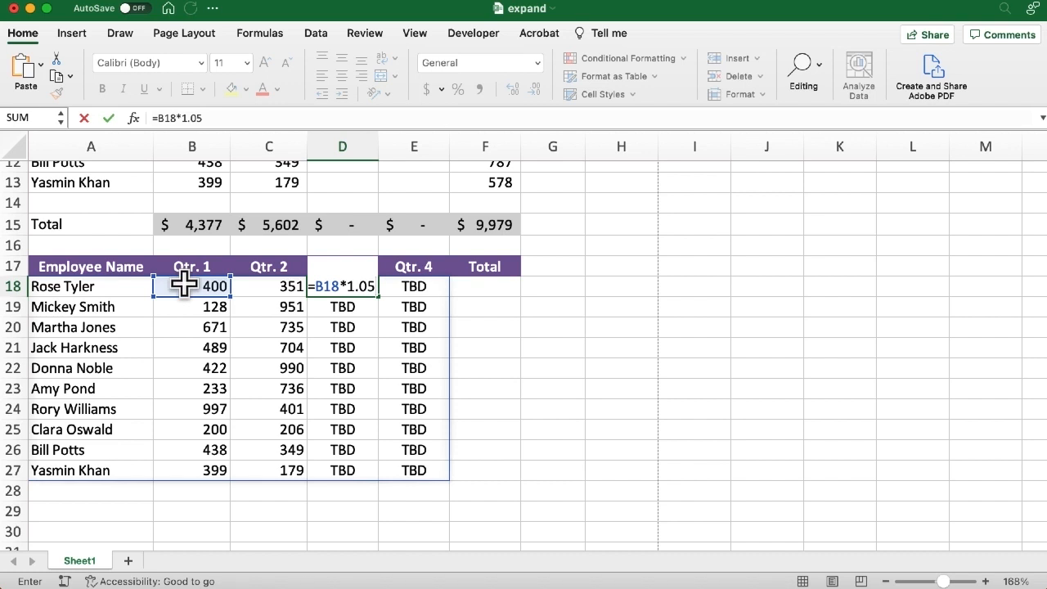
pyautogui.press('Return')
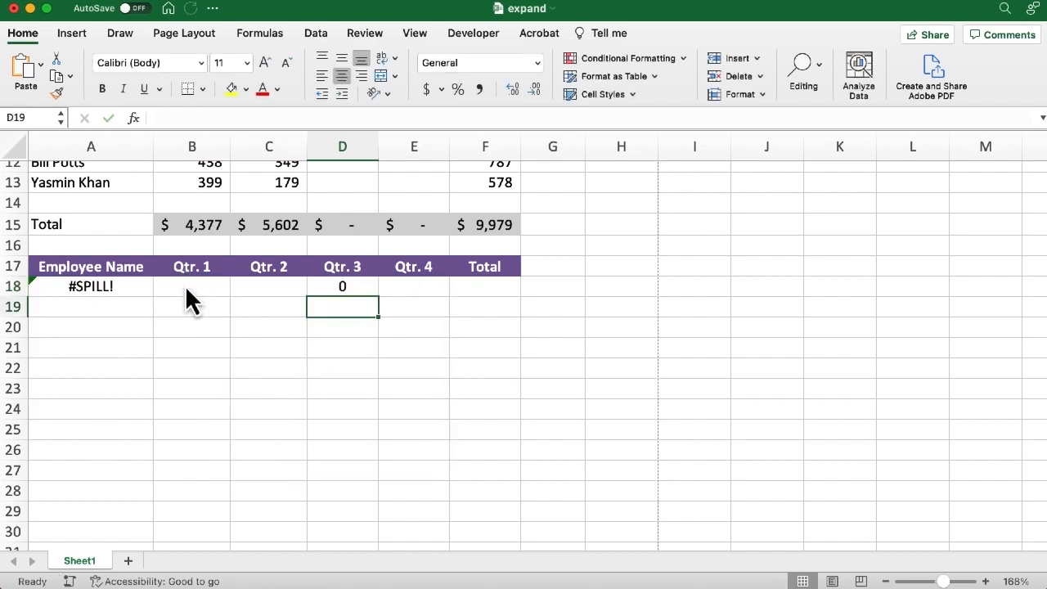
pyautogui.moveTo(348, 286)
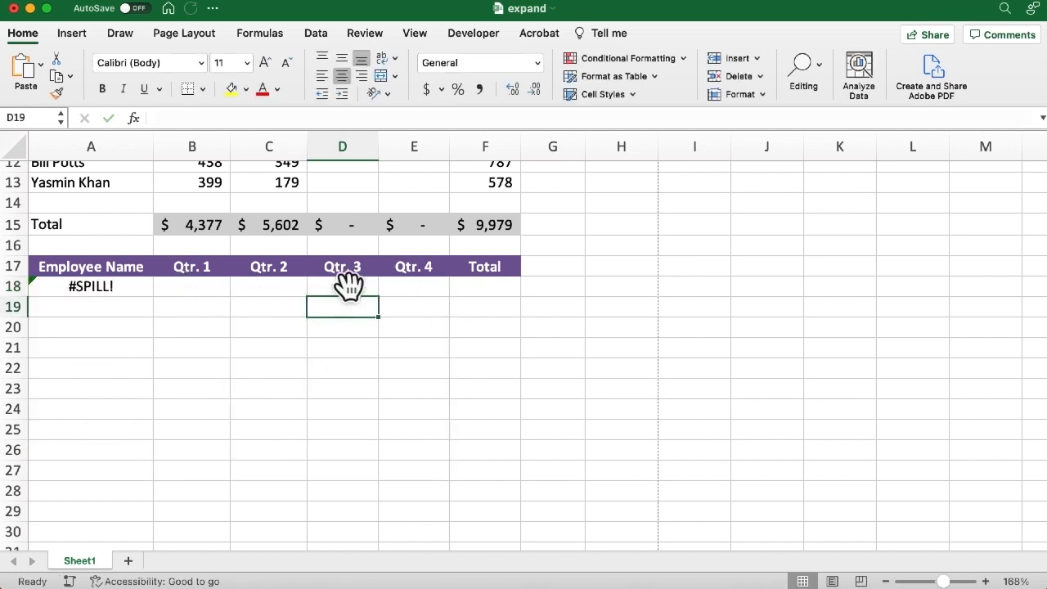
pyautogui.click(342, 286)
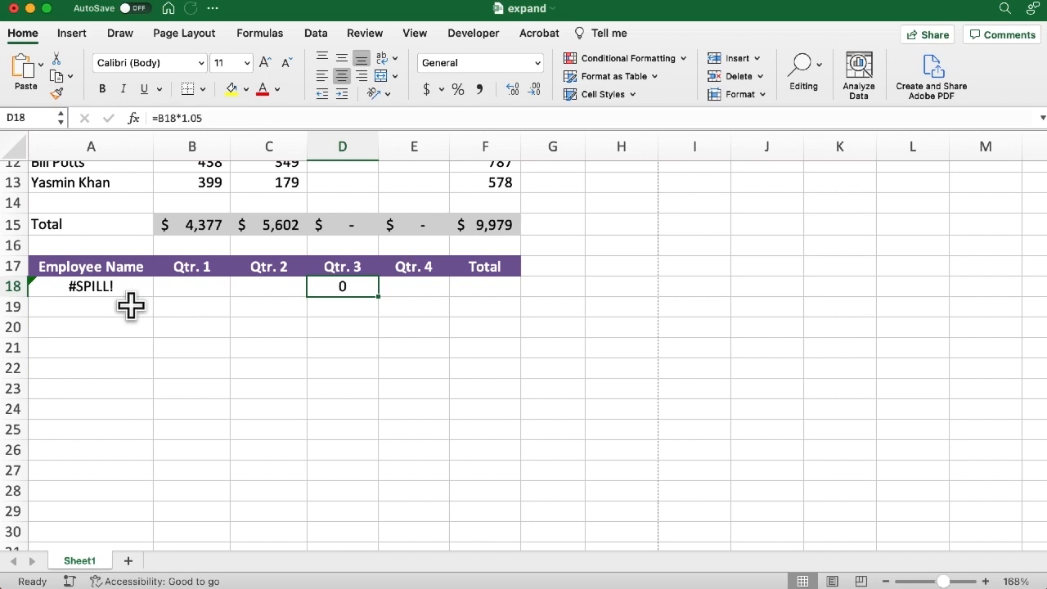
pyautogui.moveTo(315, 277)
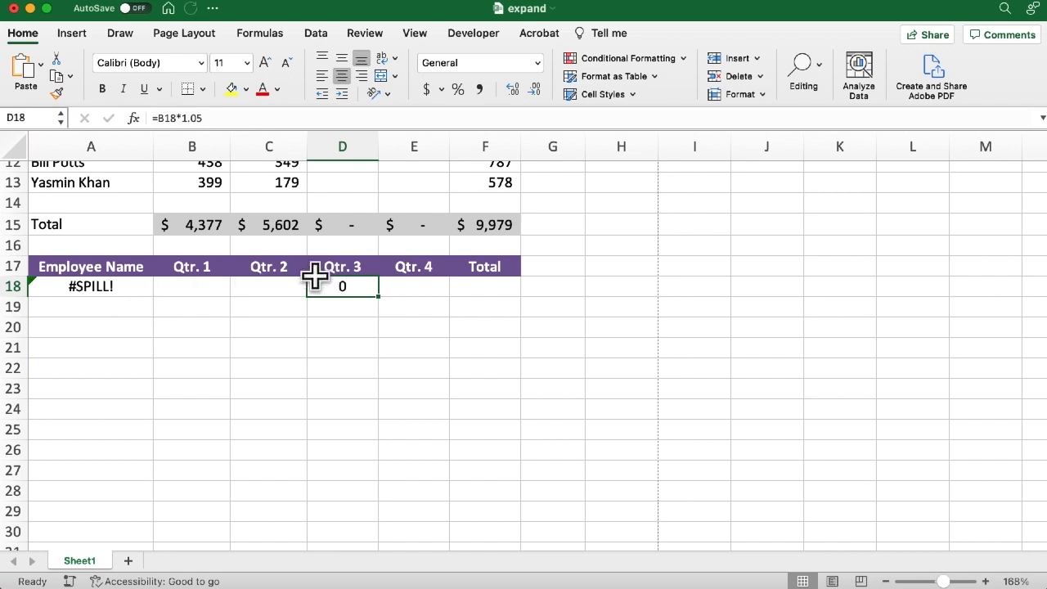
pyautogui.moveTo(607, 311)
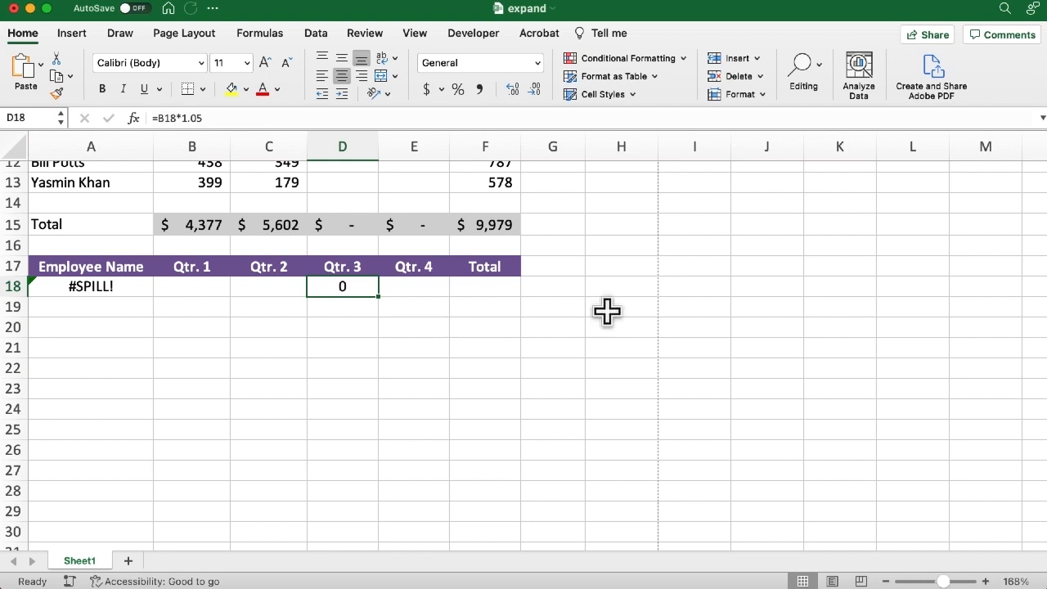